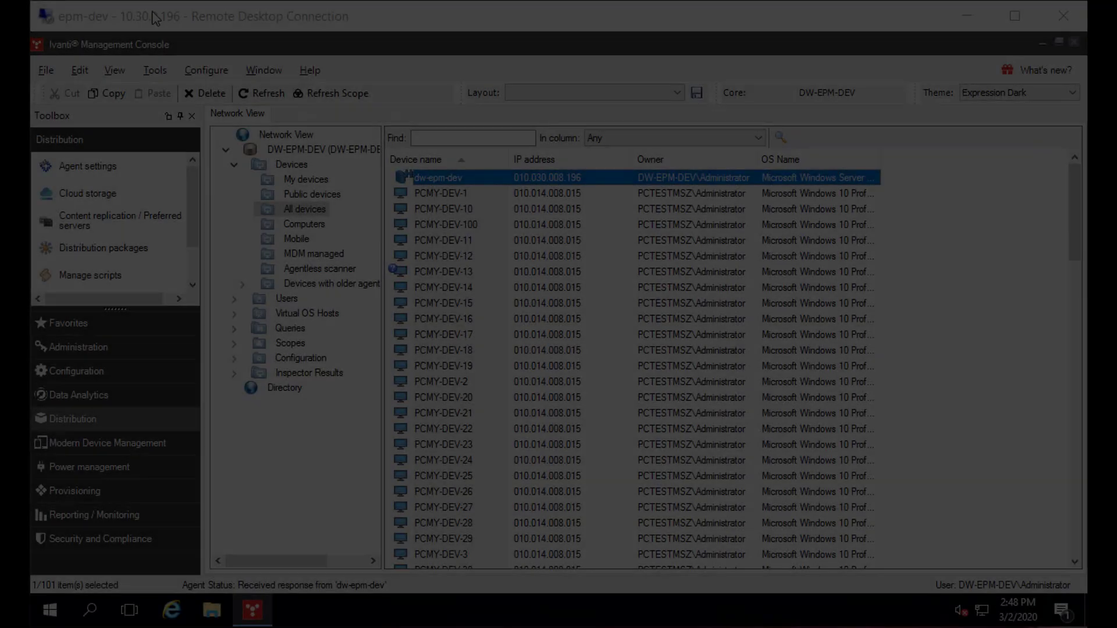
Open Security activity from the Tools menu to show the CrowdStrike Managed Devices dashboard
left_click(154, 69)
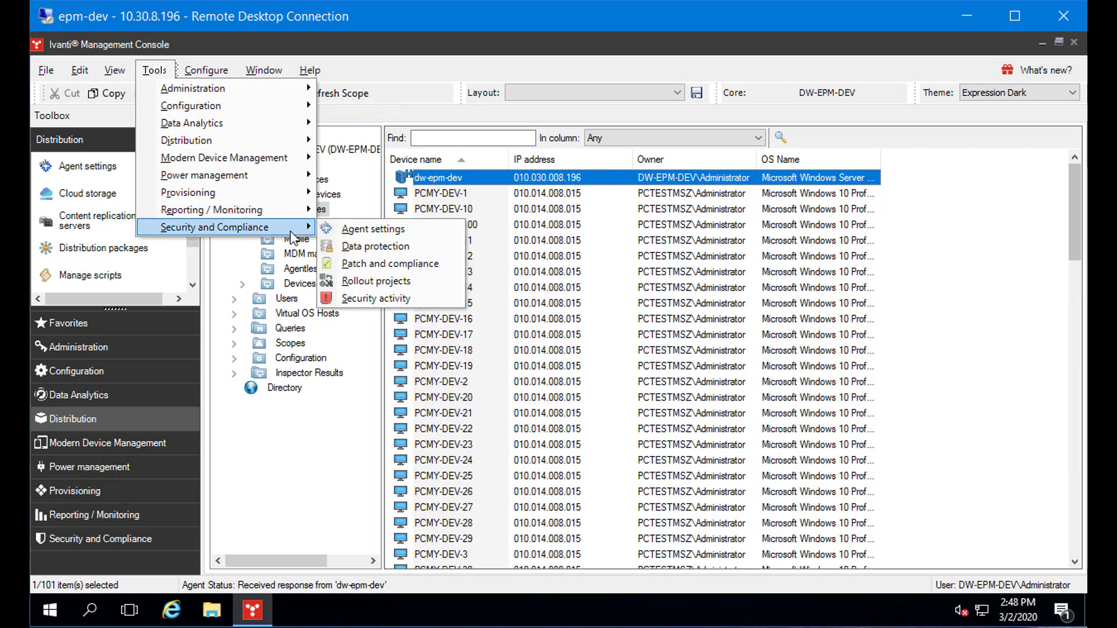
mouse_move(377, 299)
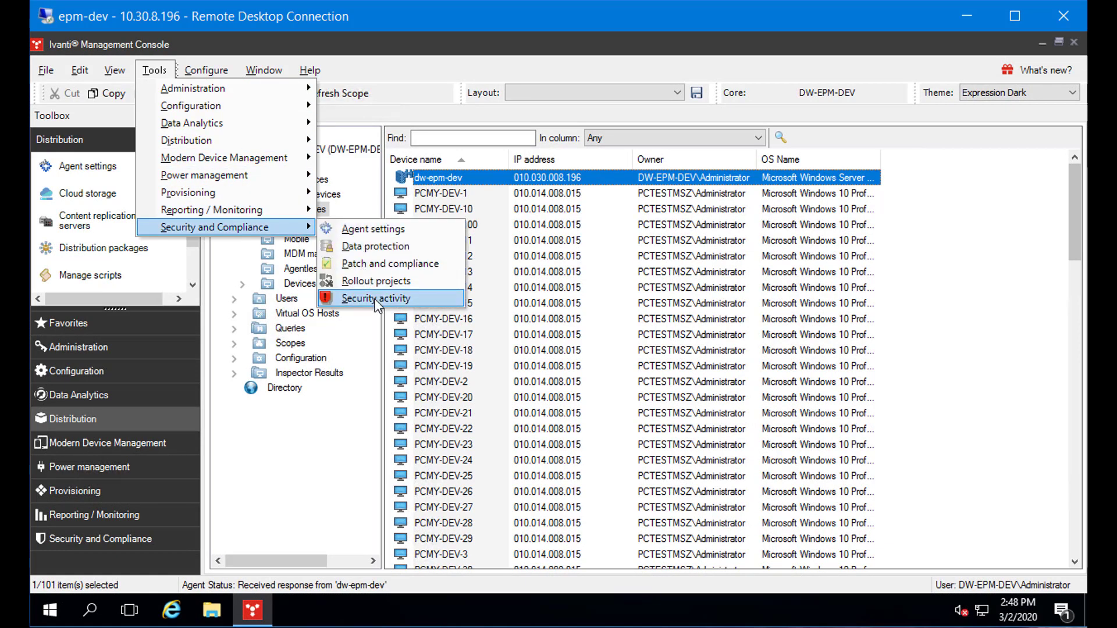
left_click(376, 298)
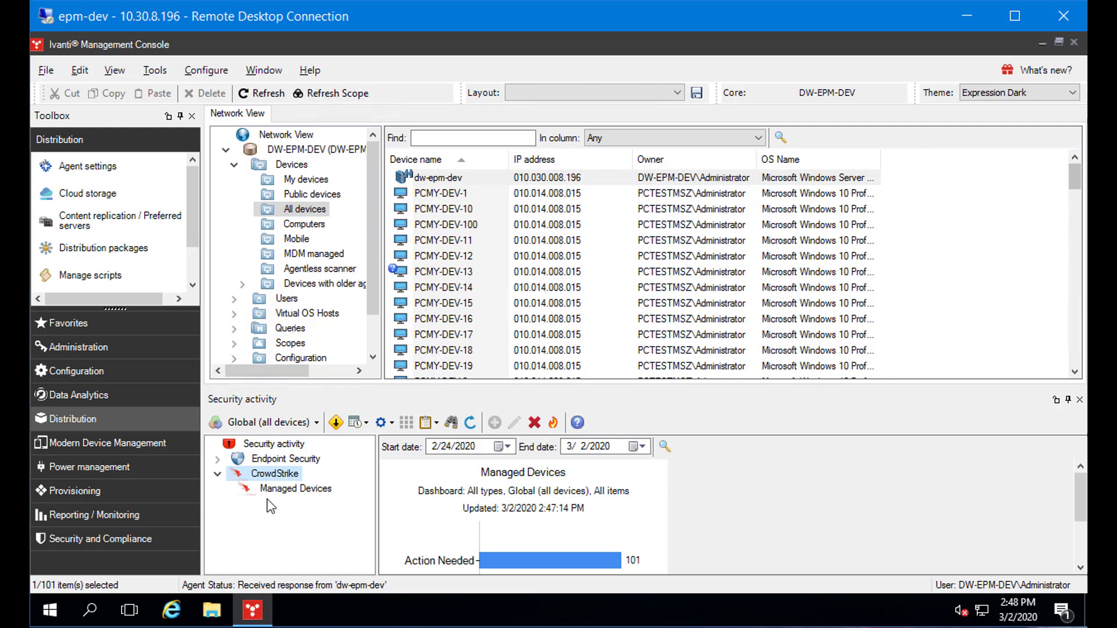
Show the CrowdStrike Managed Devices list with its invalid-credentials warning
left_click(295, 488)
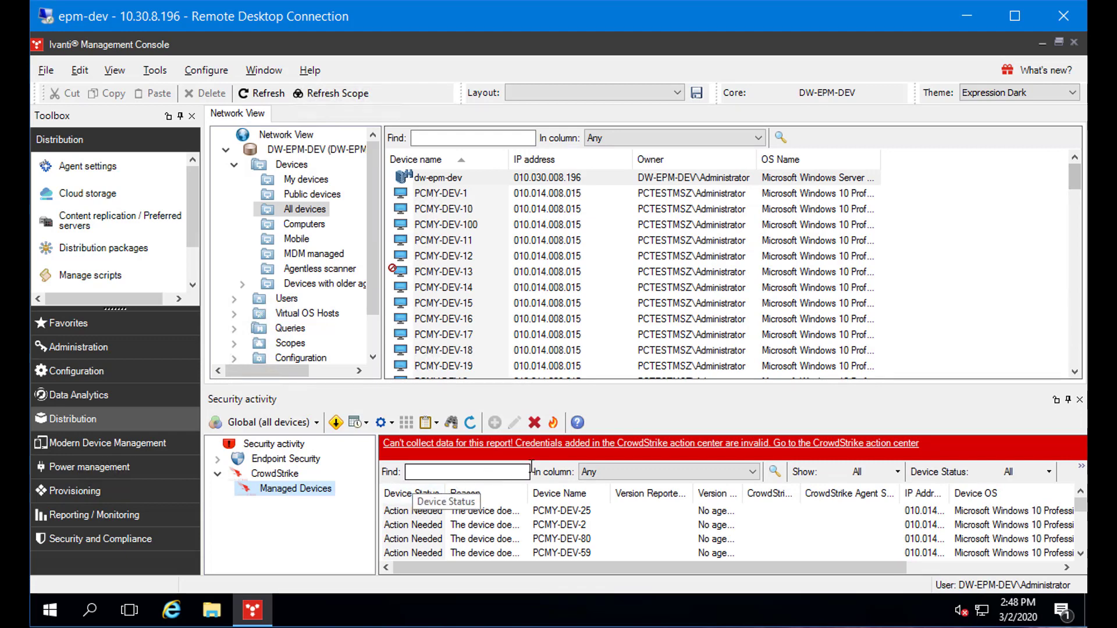
mouse_move(570, 453)
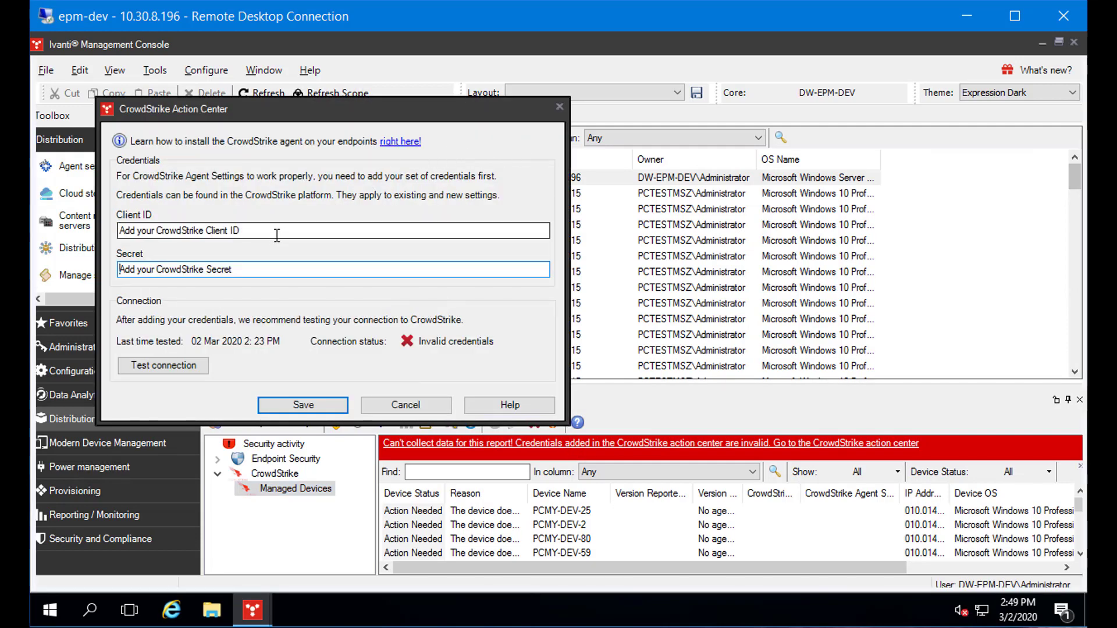
Enter a Client ID and Secret, test the connection, then cancel the Action Center dialog
type("••")
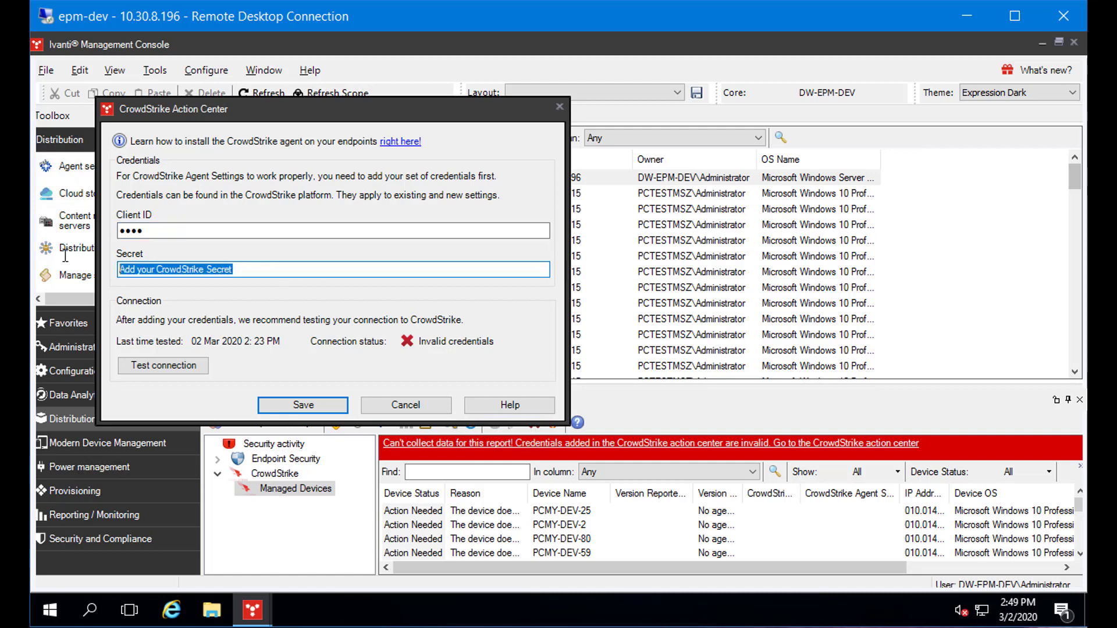
type("••••")
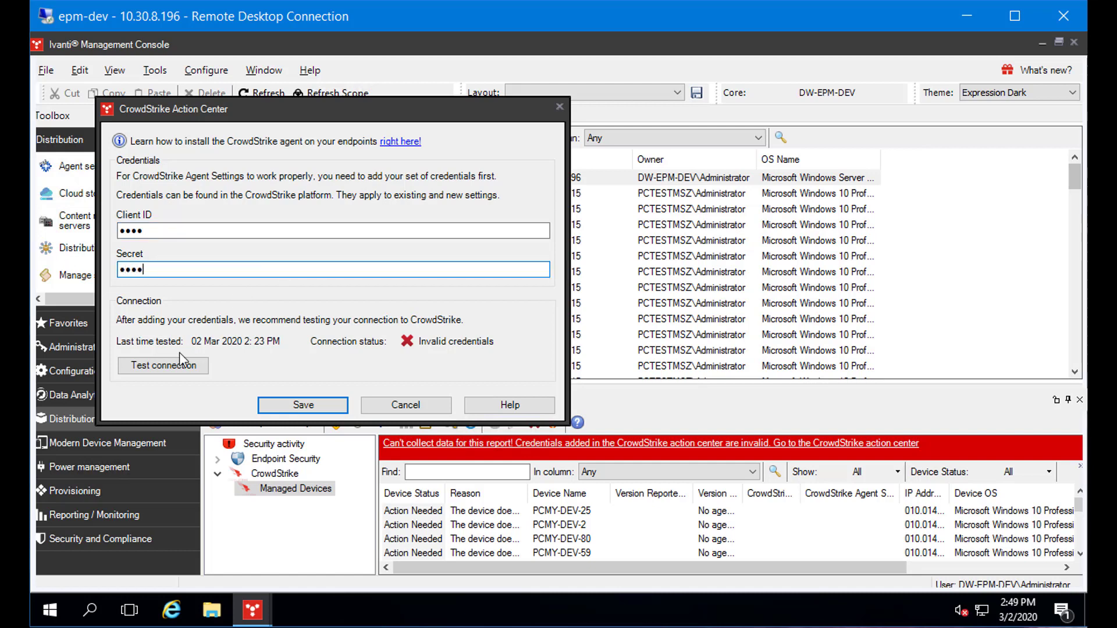
left_click(162, 365)
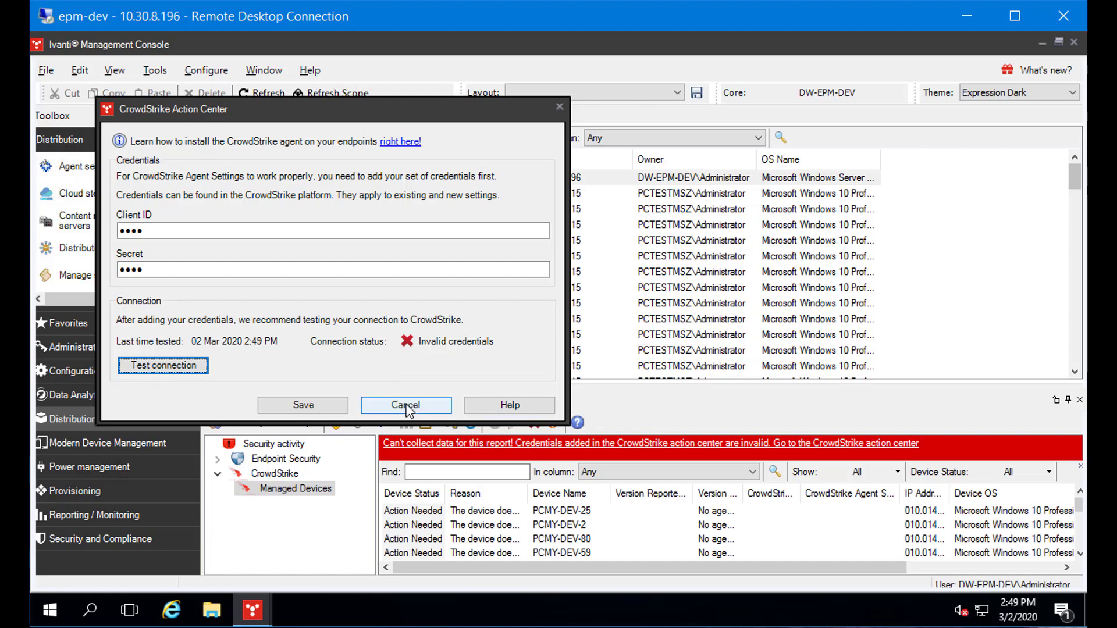
left_click(405, 405)
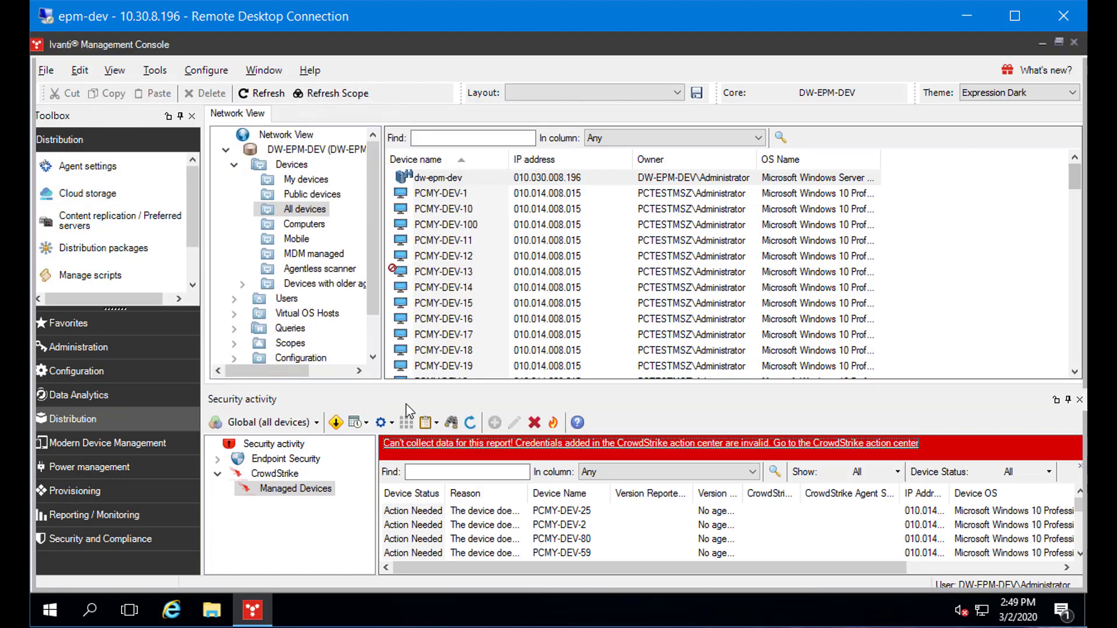
mouse_move(534, 406)
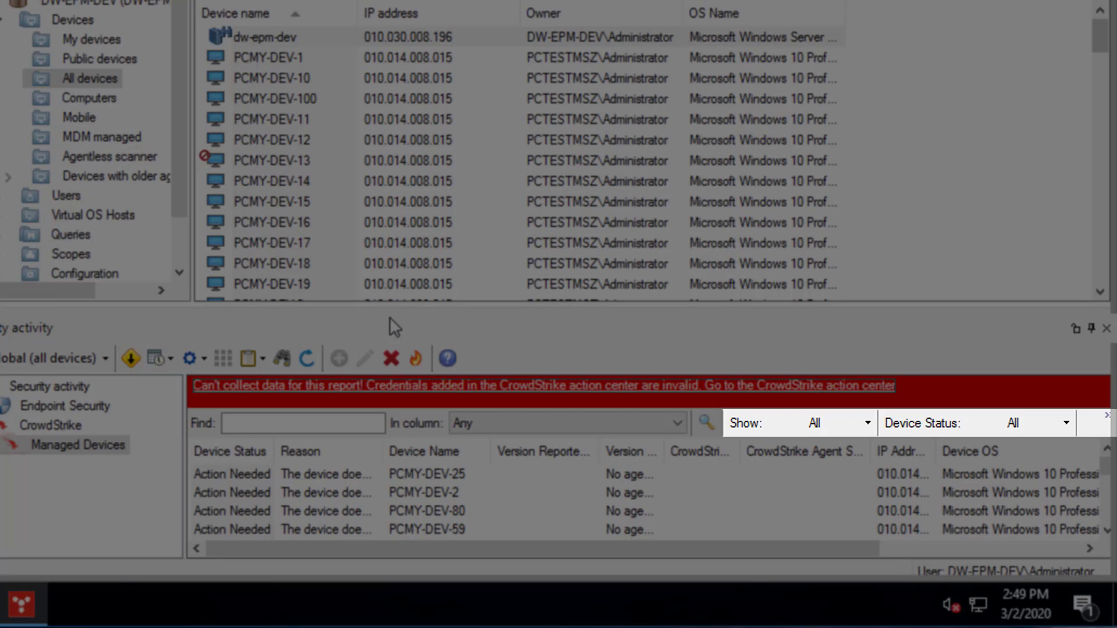
mouse_move(776, 388)
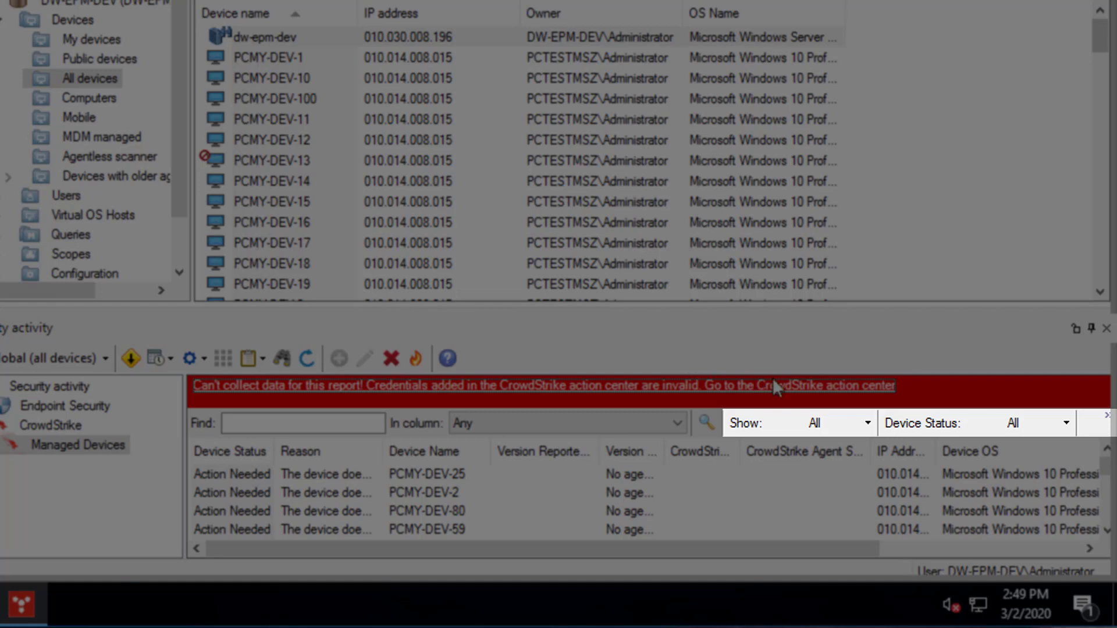
left_click(864, 423)
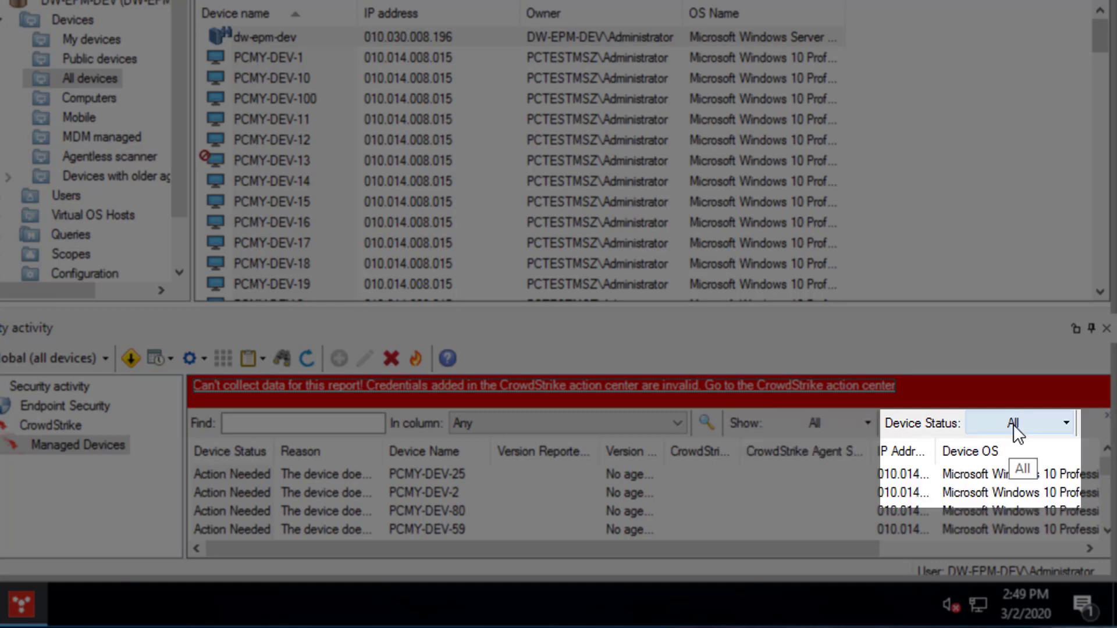
left_click(1064, 423)
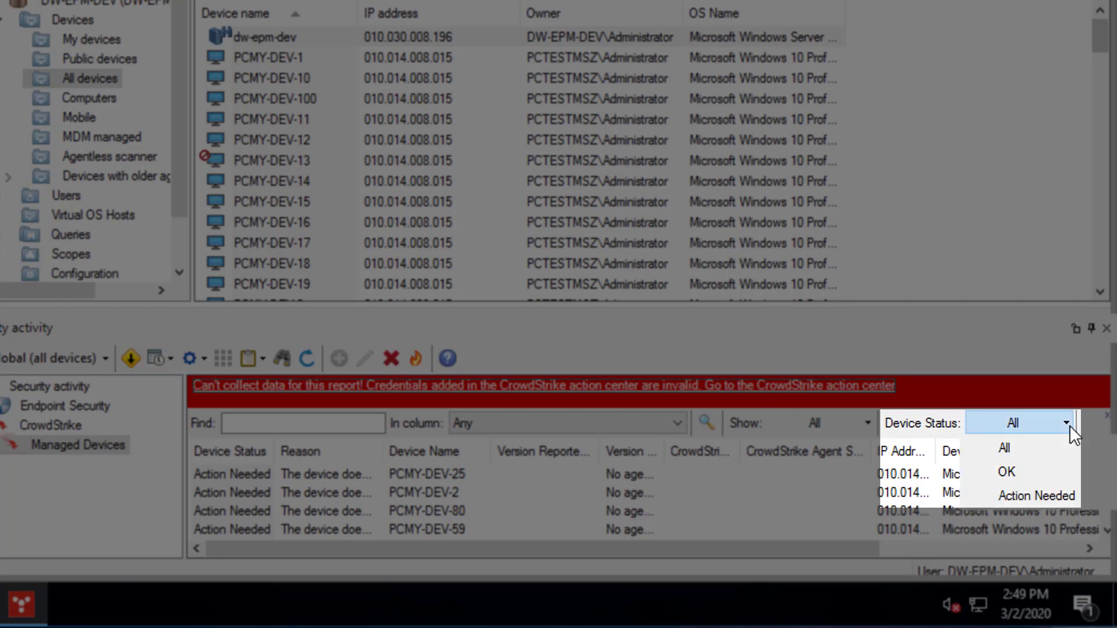
left_click(1012, 447)
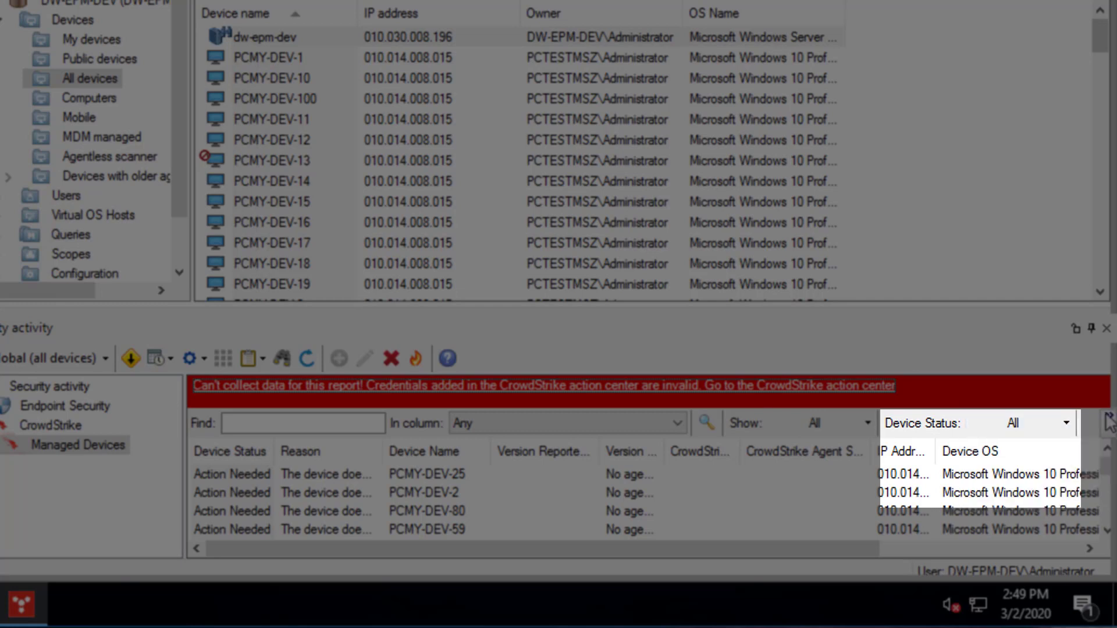